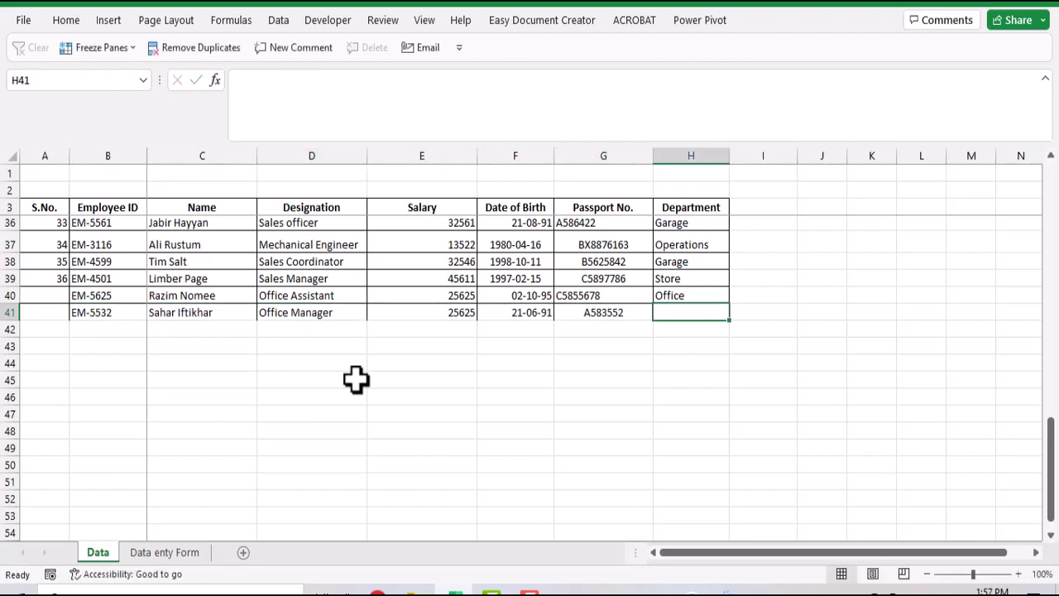
{"action": "type", "text": "Mesii"}
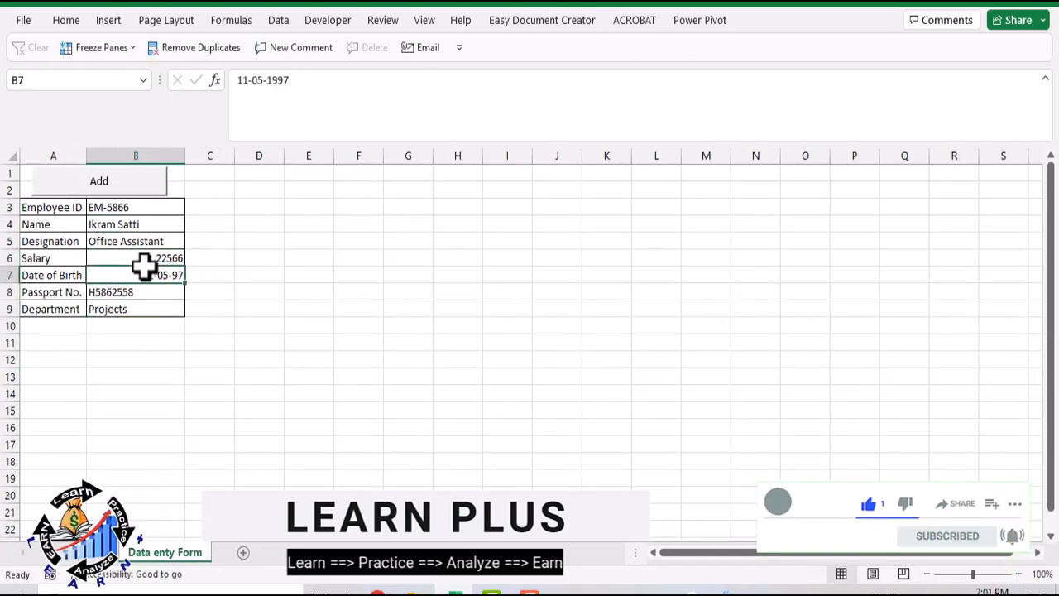
{"action": "left_click", "coordinate": [98, 180]}
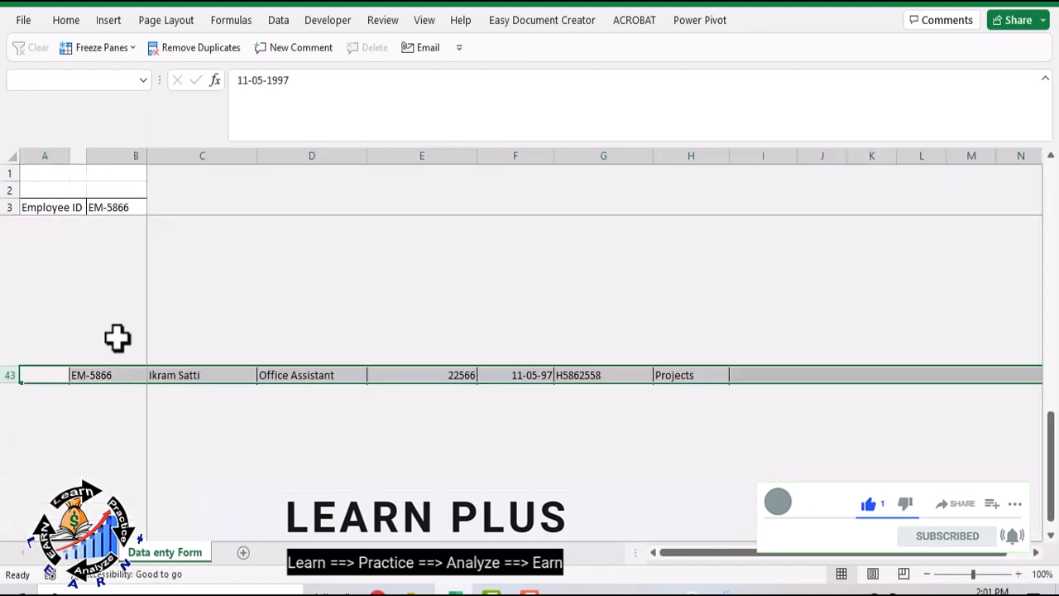
Convert the Data sheet range A3:H45 into an Excel table with headers using Ctrl+T.
{"action": "left_click", "coordinate": [97, 552]}
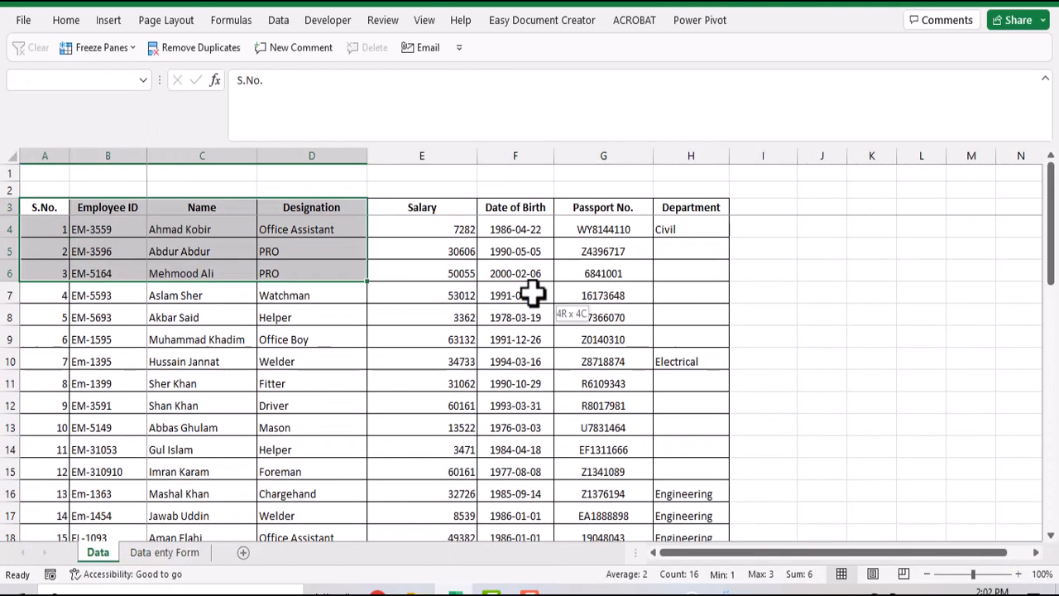
{"action": "scroll", "scroll_direction": "down", "scroll_amount": 3}
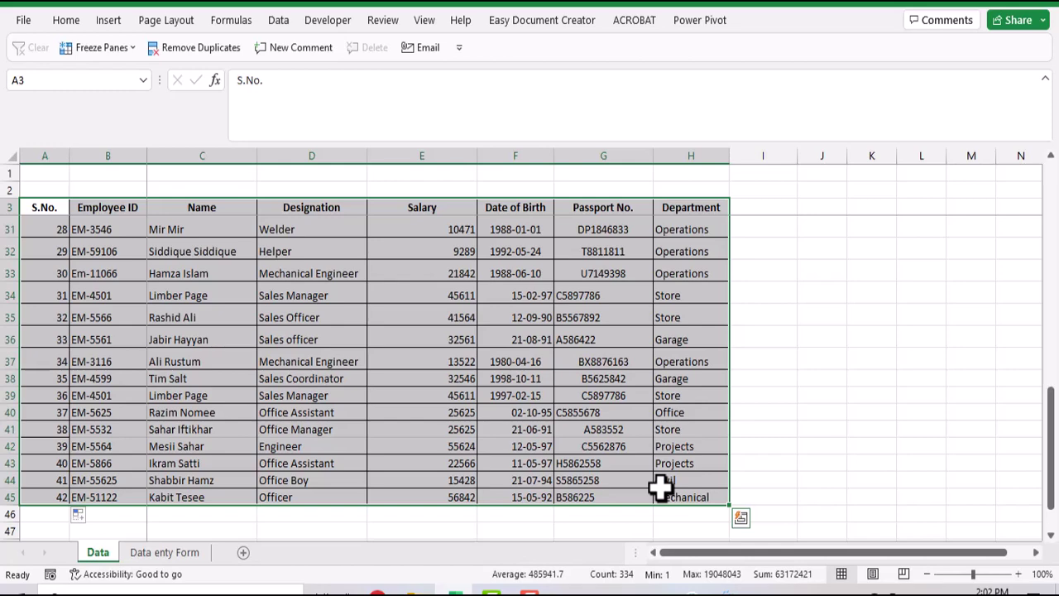
{"action": "key", "text": "Ctrl+t"}
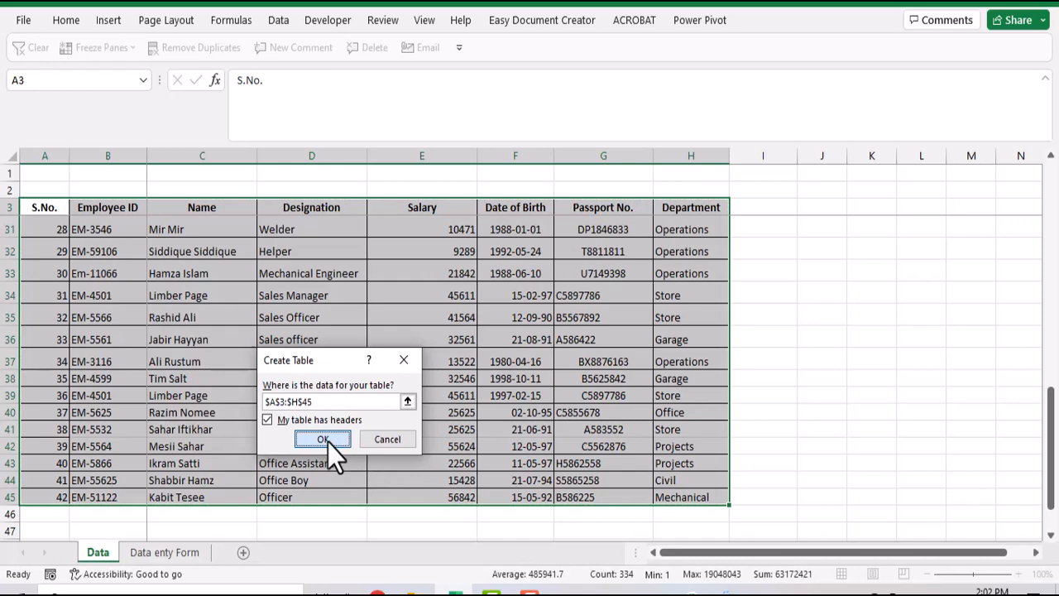
{"action": "left_click", "coordinate": [323, 438]}
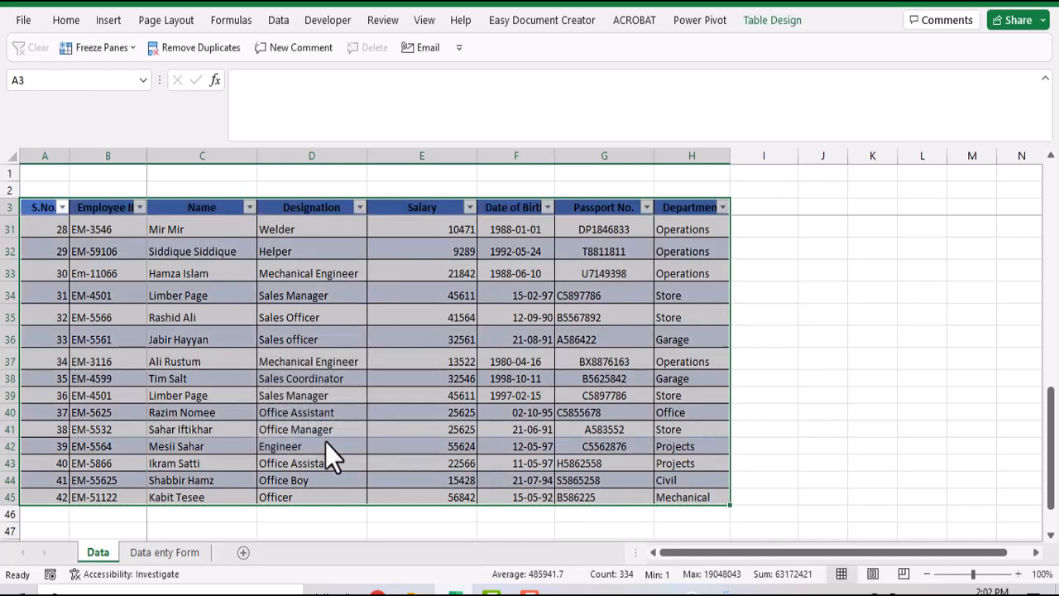
{"action": "scroll", "scroll_direction": "up", "scroll_amount": 3}
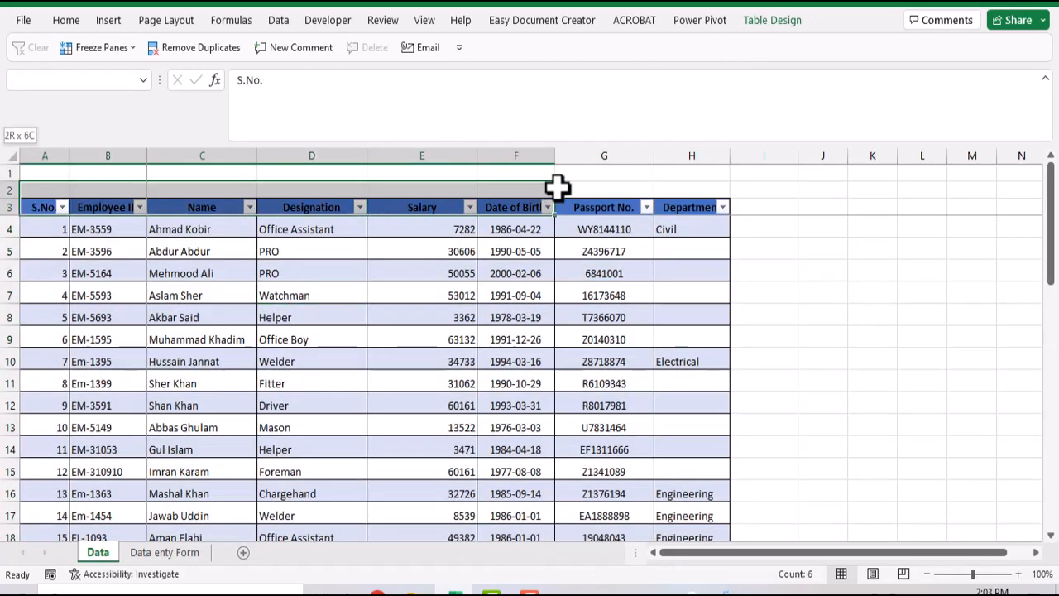
Paste the copied table headings with Transpose so they run down column A of the form sheet.
{"action": "key", "text": "ctrl+c"}
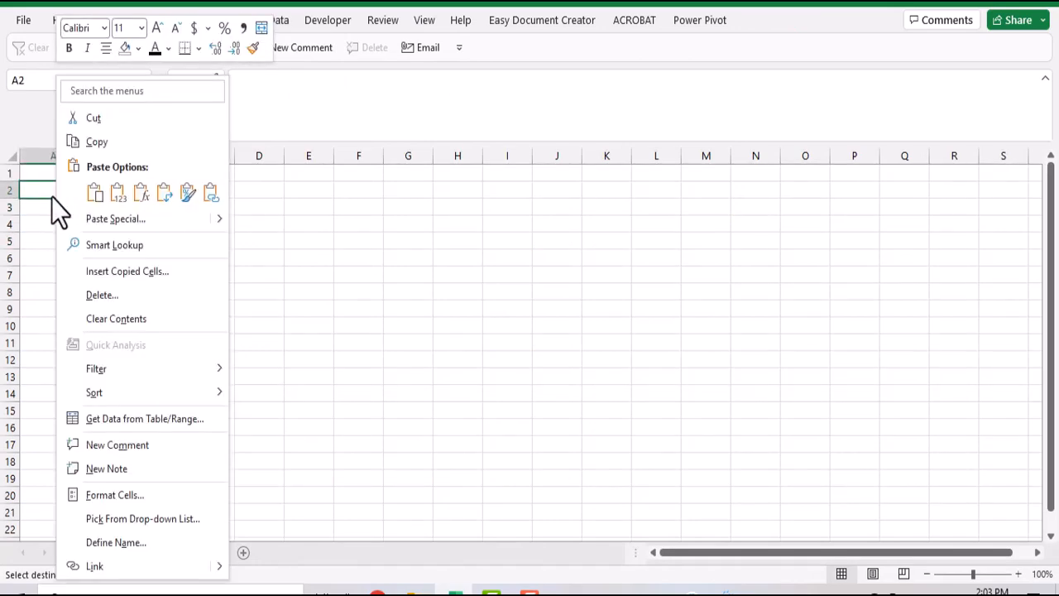
{"action": "left_click", "coordinate": [114, 218]}
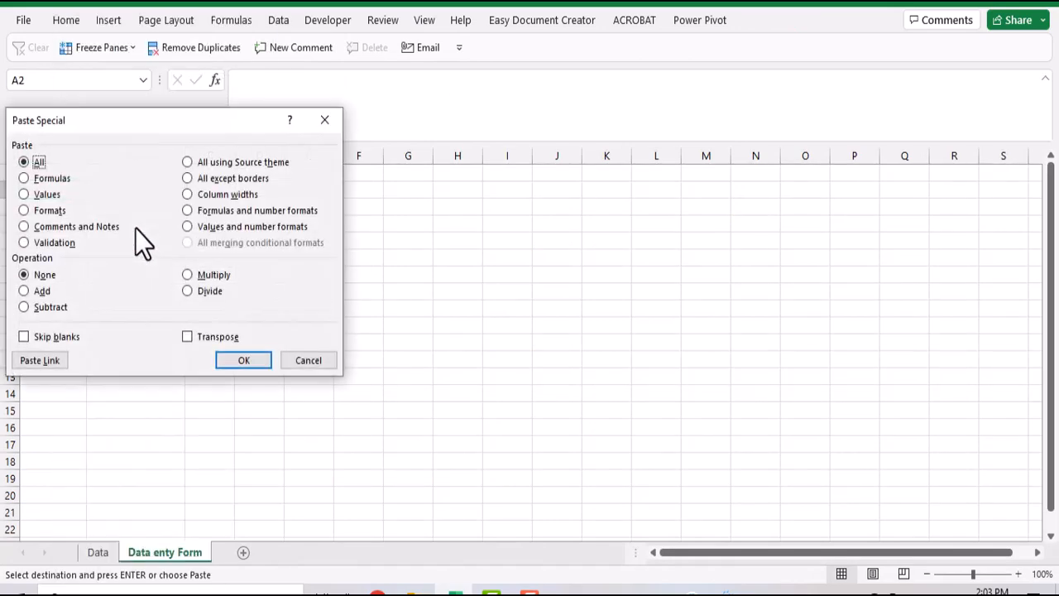
{"action": "left_click", "coordinate": [187, 336]}
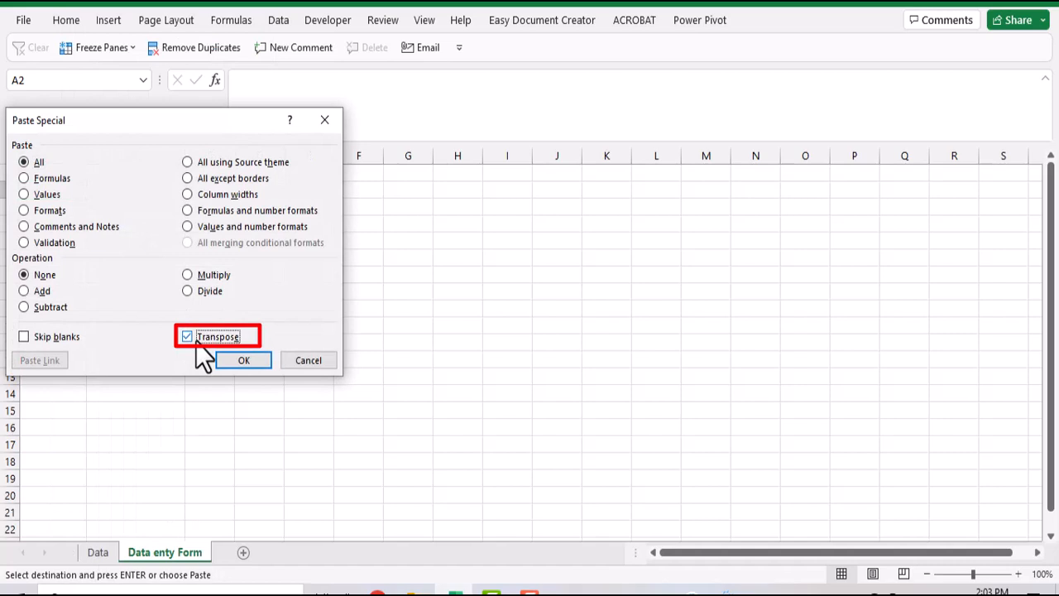
{"action": "mouse_move", "coordinate": [173, 381]}
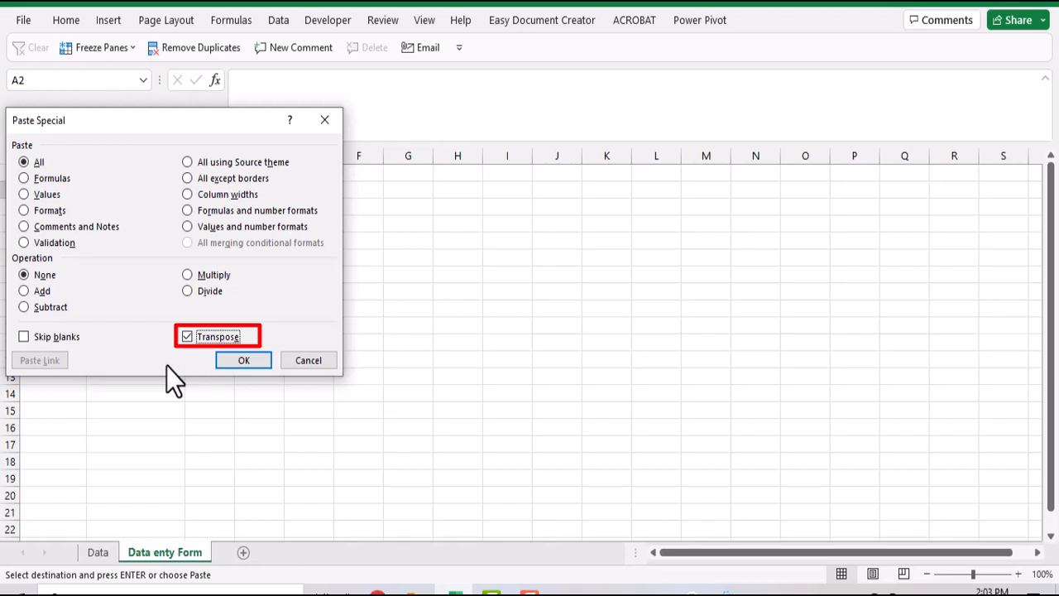
{"action": "left_click", "coordinate": [244, 360]}
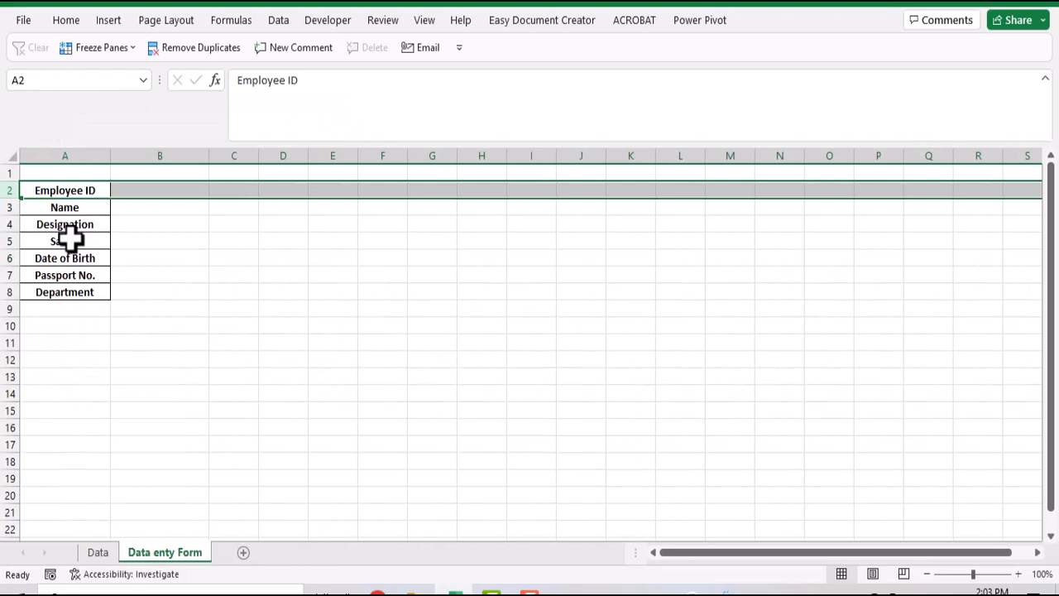
Select a cell on the form sheet beside the headings for the sample Store Keeper record.
{"action": "left_click", "coordinate": [160, 190]}
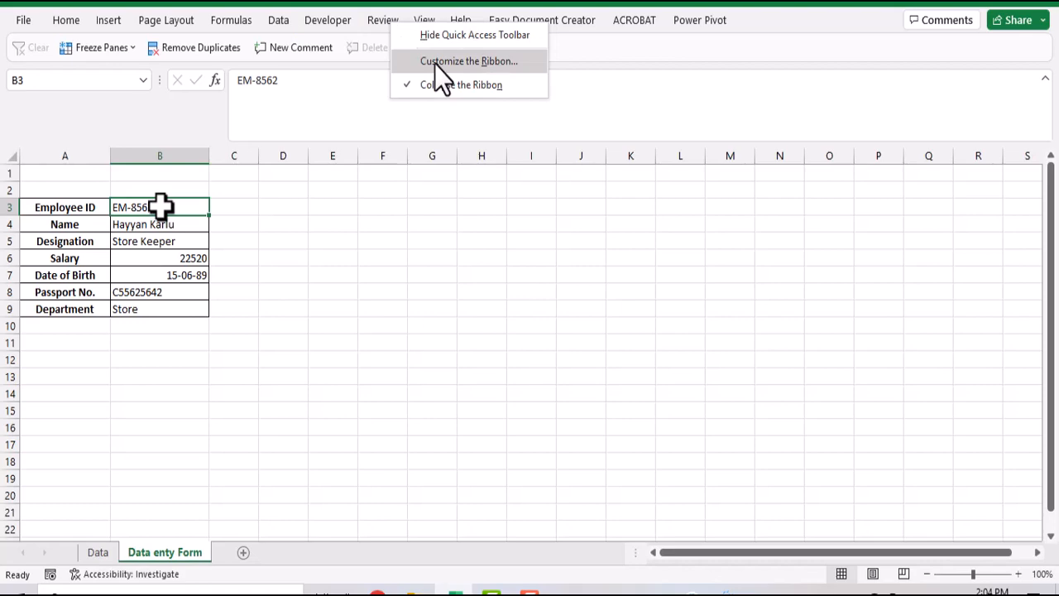
Enable the Developer tab in Customize the Ribbon's main tabs list.
{"action": "left_click", "coordinate": [470, 61]}
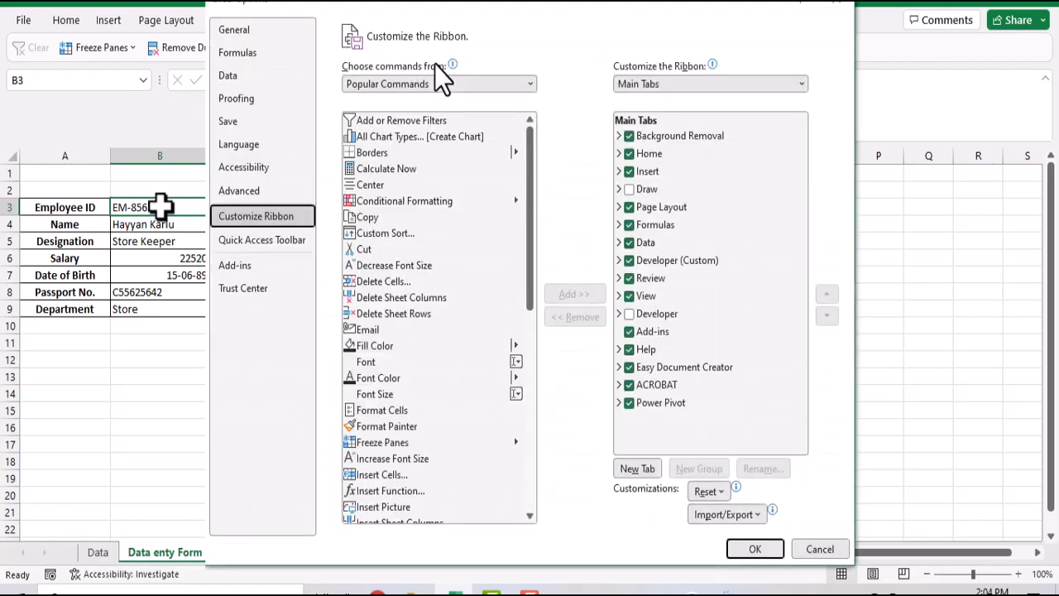
{"action": "left_click", "coordinate": [438, 84]}
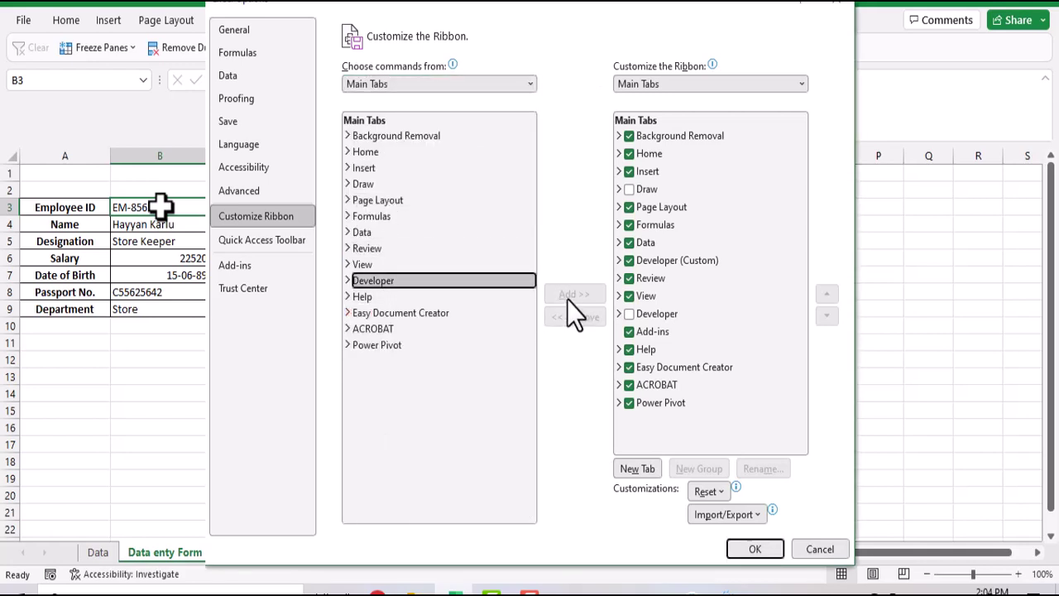
{"action": "left_click", "coordinate": [659, 314]}
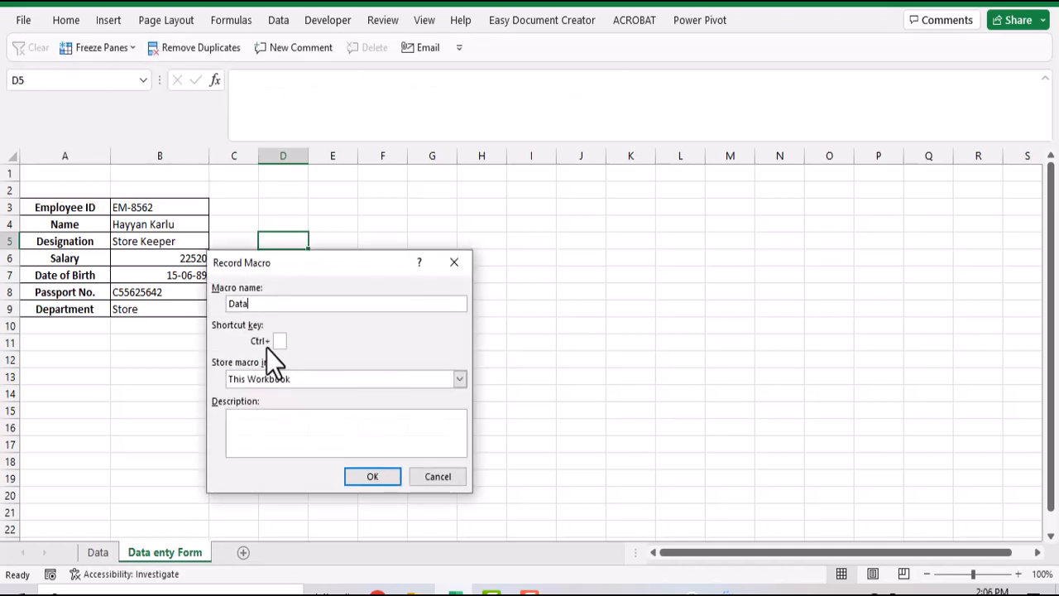
Name the macro DataEntry, start recording, and select the form values B3:B9.
{"action": "type", "text": "Entry"}
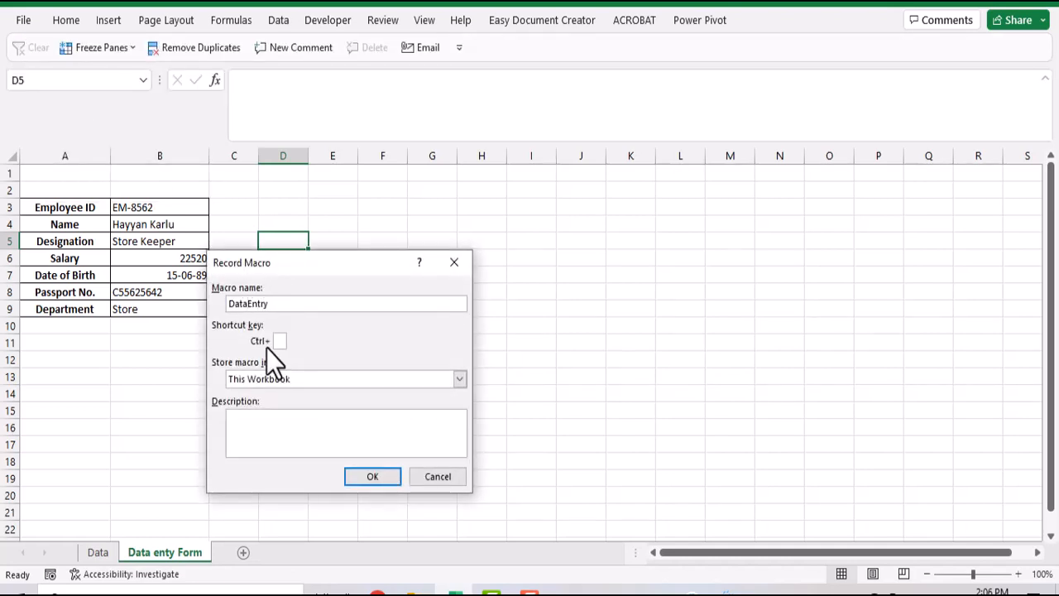
{"action": "mouse_move", "coordinate": [321, 486]}
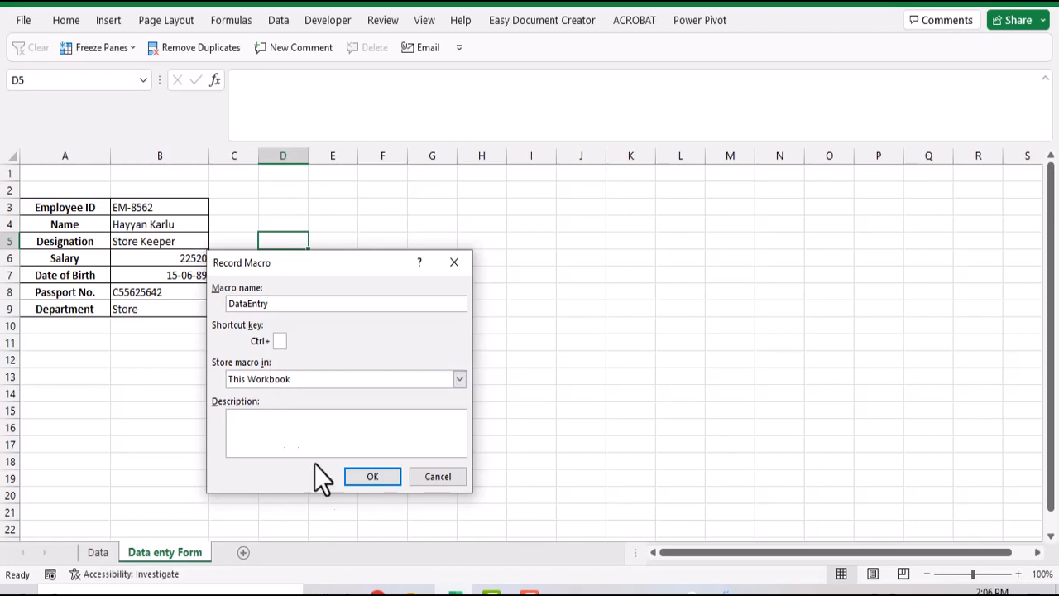
{"action": "left_click", "coordinate": [371, 475]}
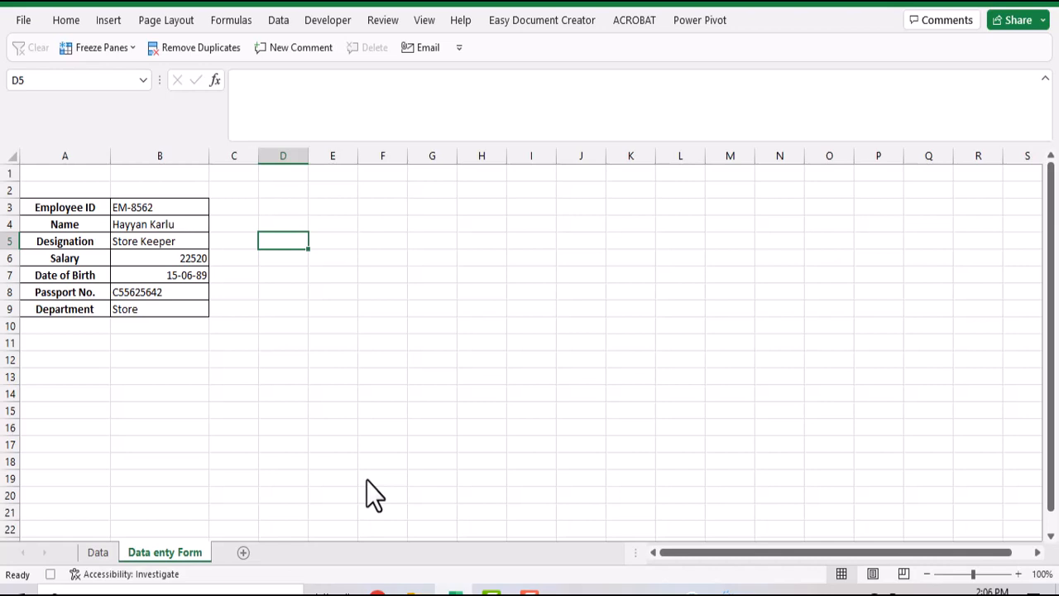
{"action": "left_click_drag", "start_coordinate": [159, 207], "coordinate": [160, 308]}
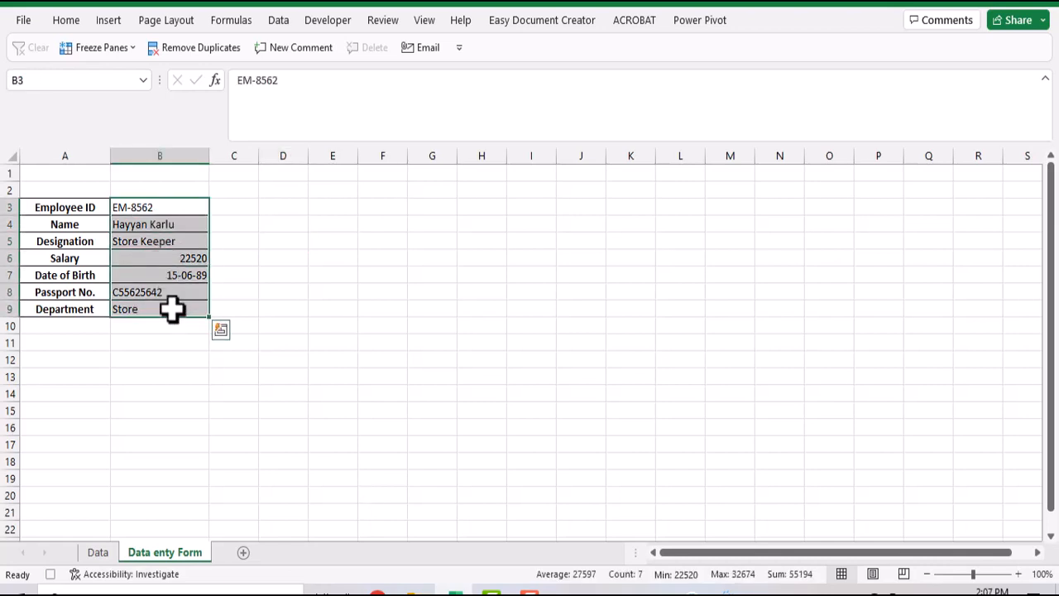
Paste the form details transposed into B46 of the Data sheet, then return to the form sheet.
{"action": "key", "text": "ctrl+c"}
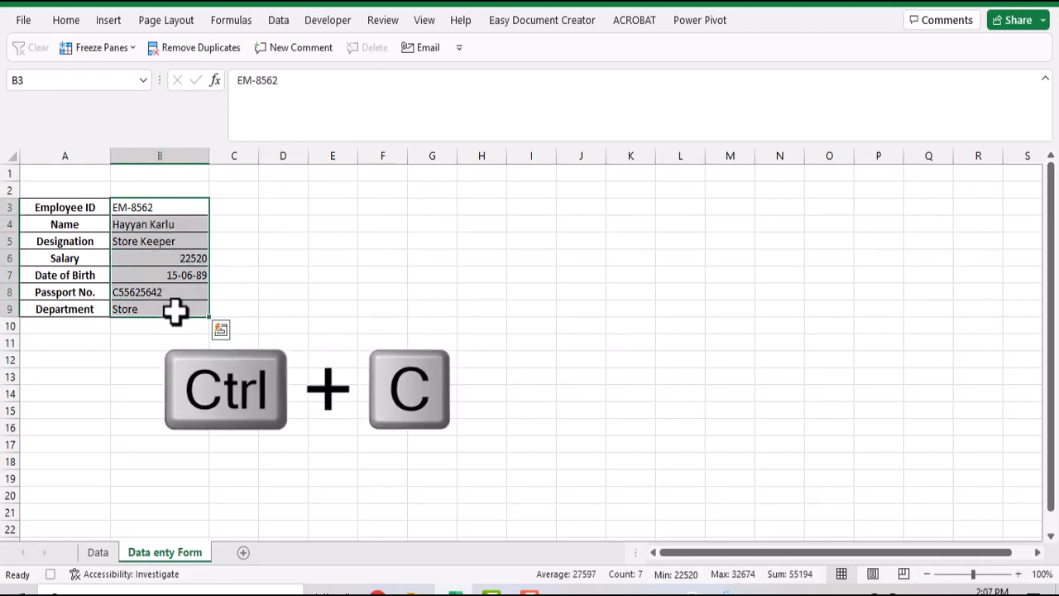
{"action": "left_click", "coordinate": [99, 551]}
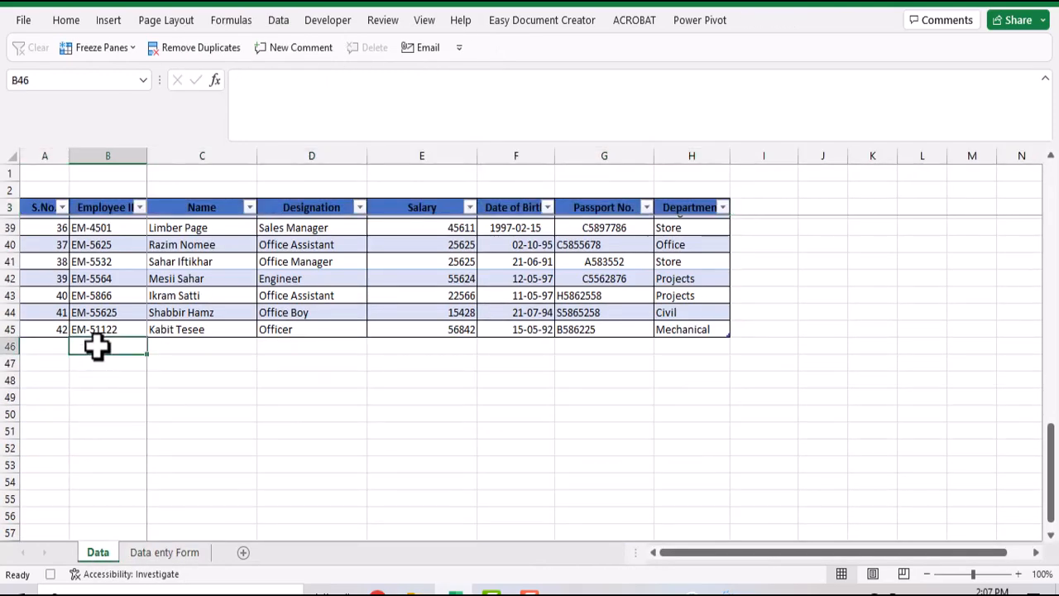
{"action": "right_click", "coordinate": [100, 346]}
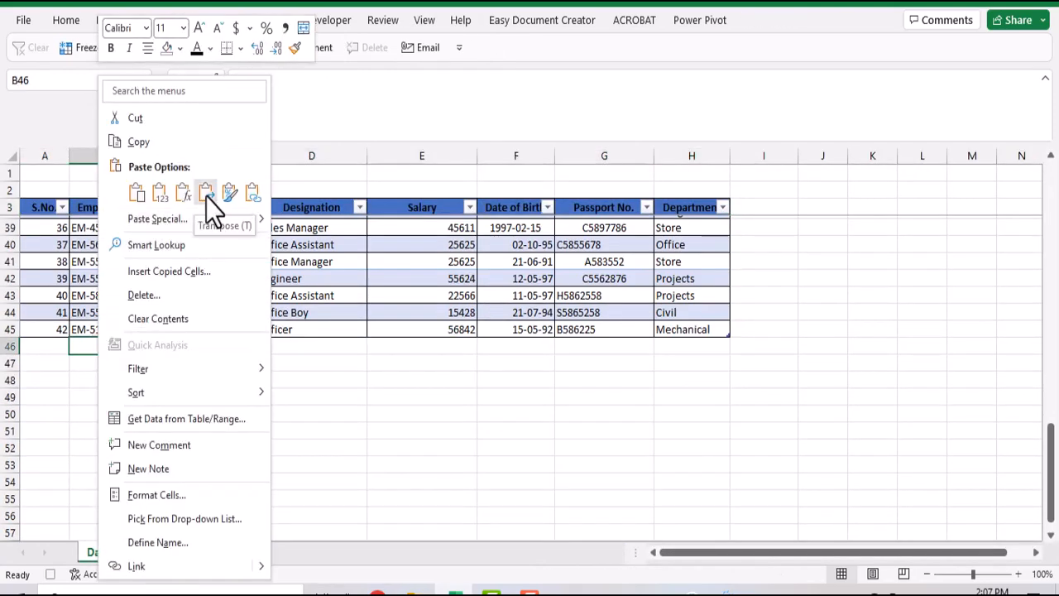
{"action": "left_click", "coordinate": [206, 192]}
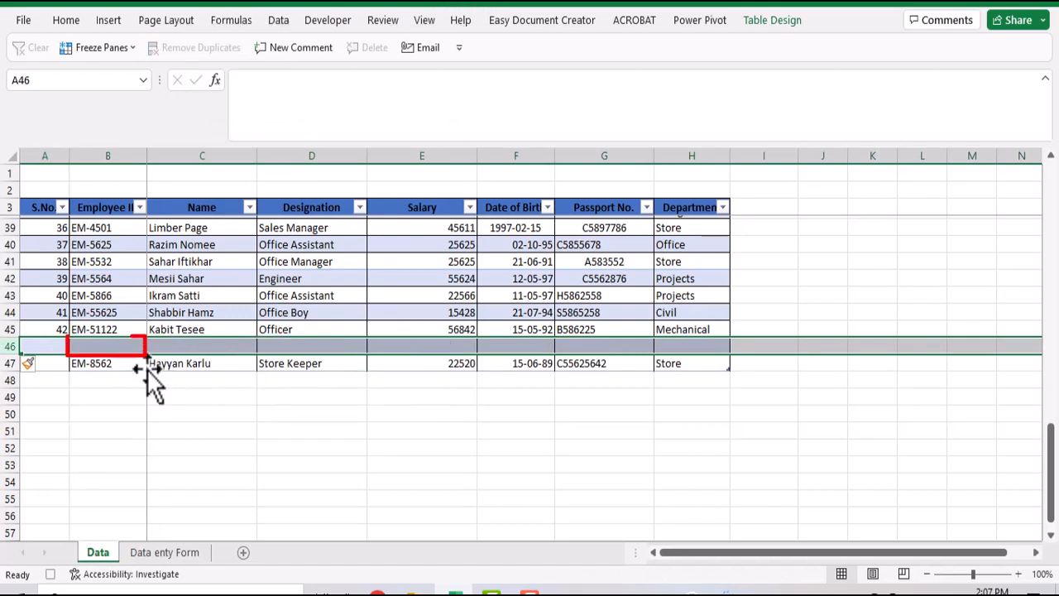
{"action": "left_click", "coordinate": [106, 346]}
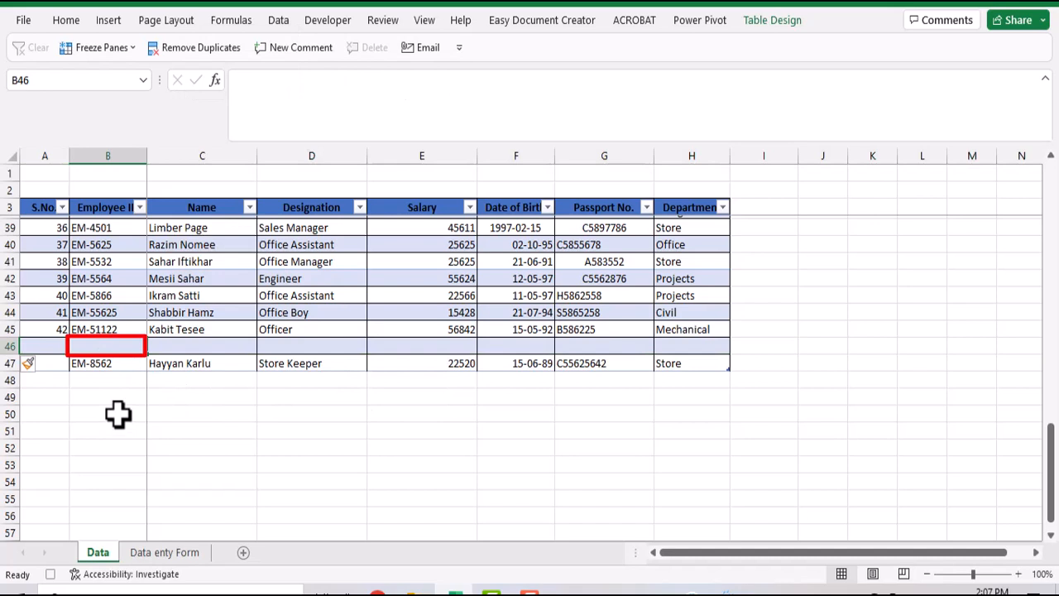
{"action": "mouse_move", "coordinate": [116, 418]}
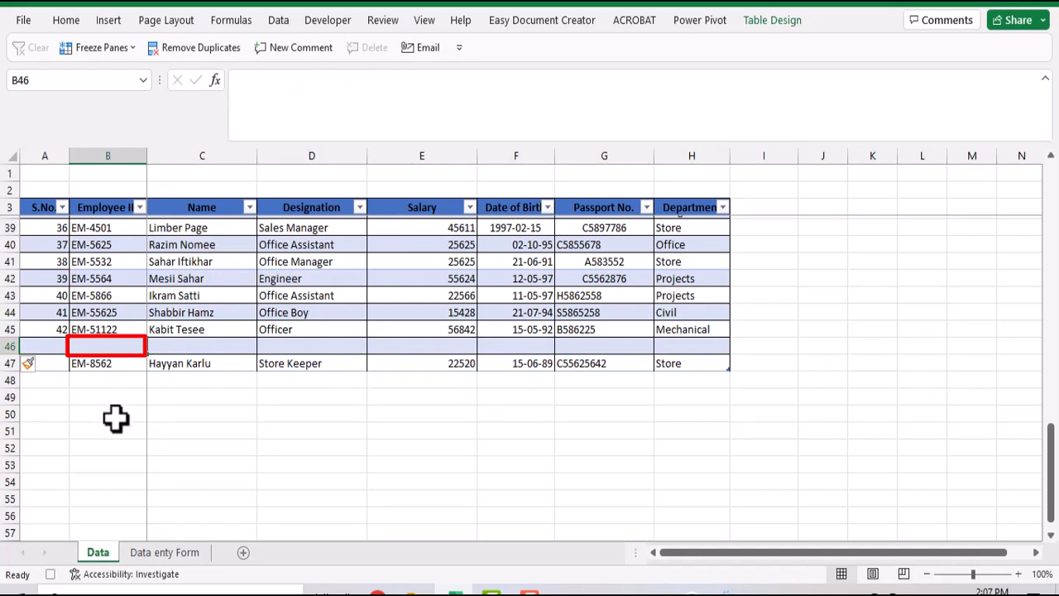
{"action": "left_click", "coordinate": [164, 552]}
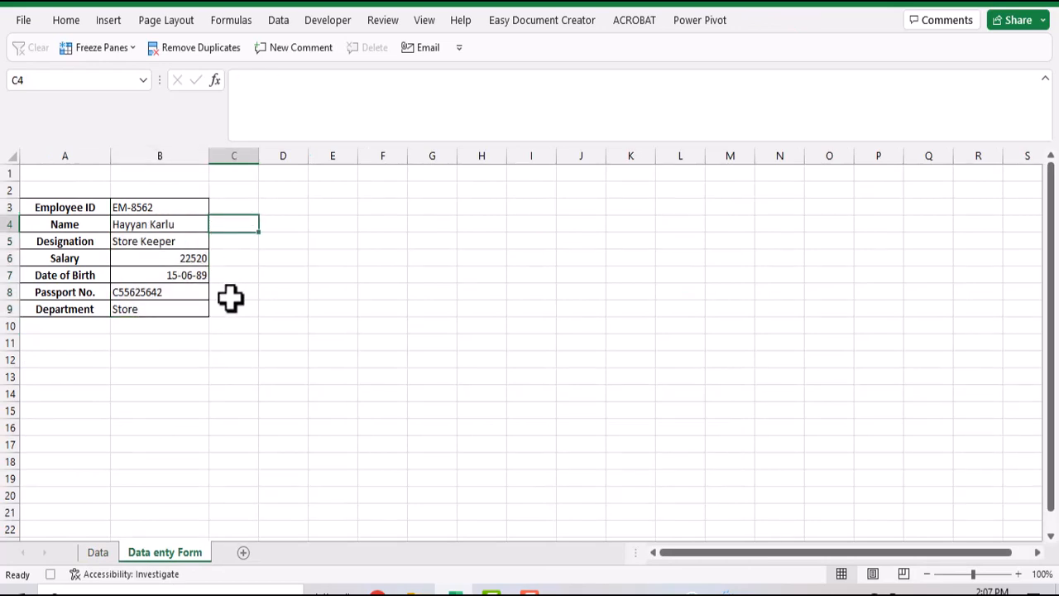
{"action": "mouse_move", "coordinate": [232, 302]}
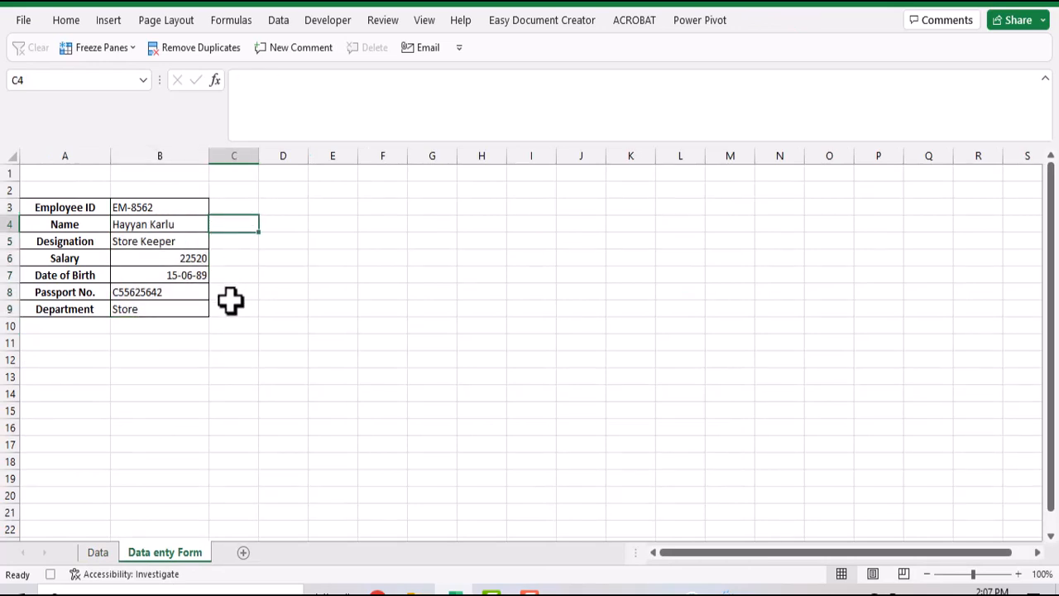
{"action": "mouse_move", "coordinate": [227, 293]}
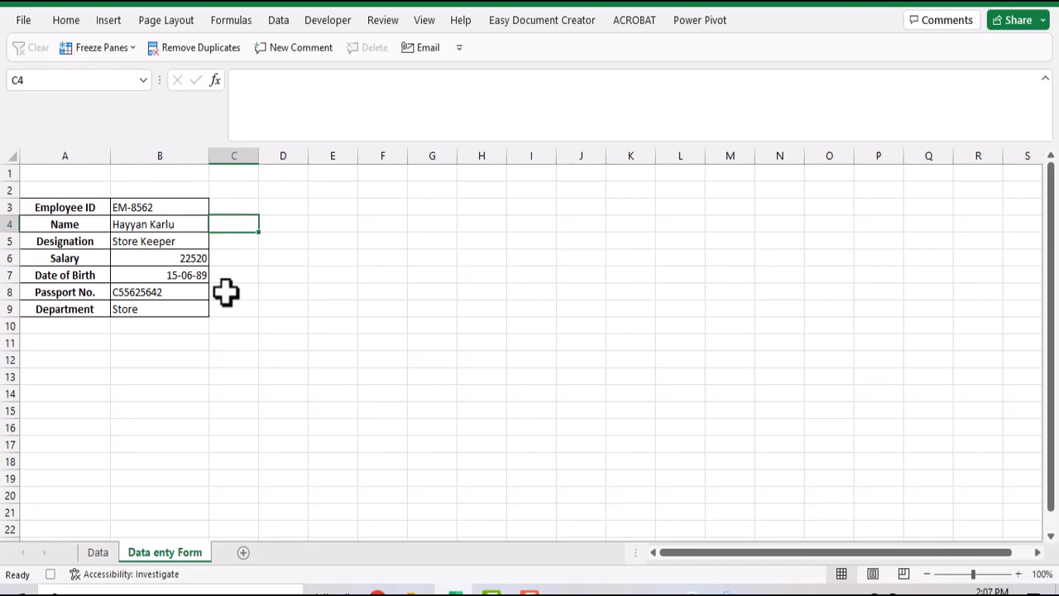
Stop recording the DataEntry macro from the Developer tab.
{"action": "left_click", "coordinate": [329, 20]}
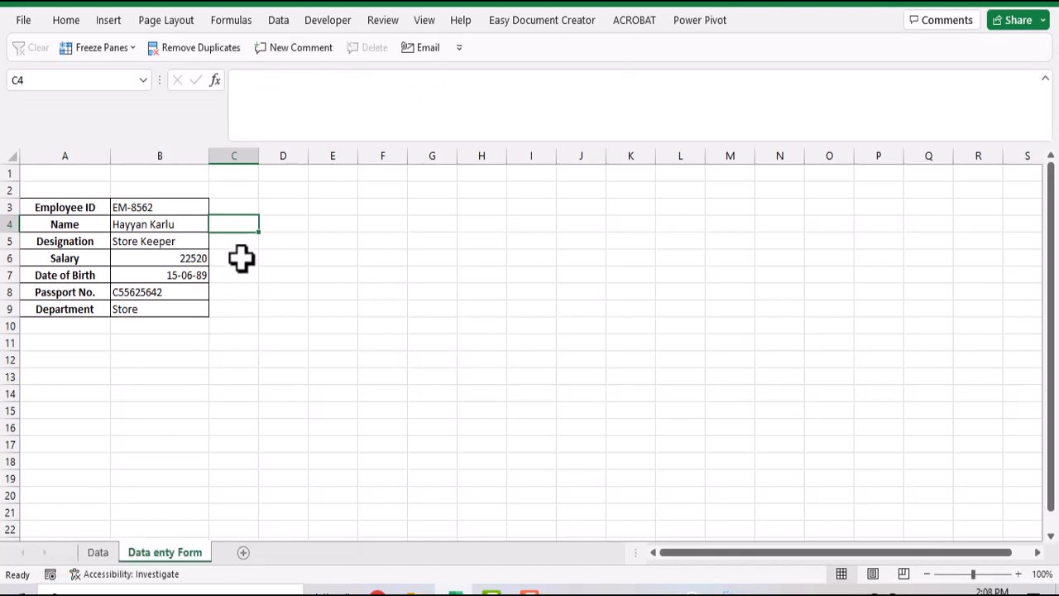
{"action": "left_click", "coordinate": [234, 258]}
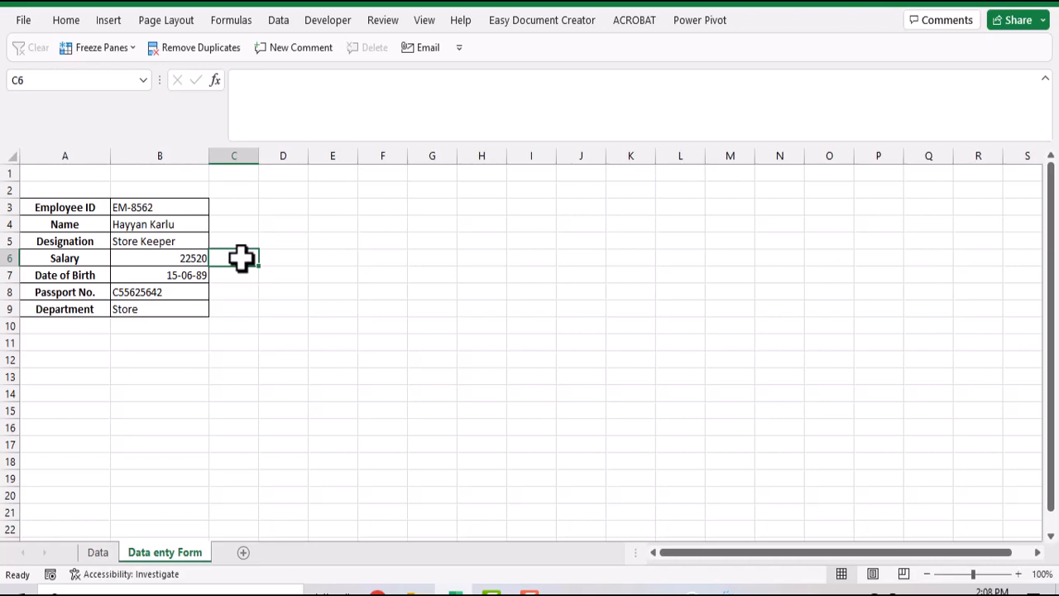
{"action": "mouse_move", "coordinate": [295, 83]}
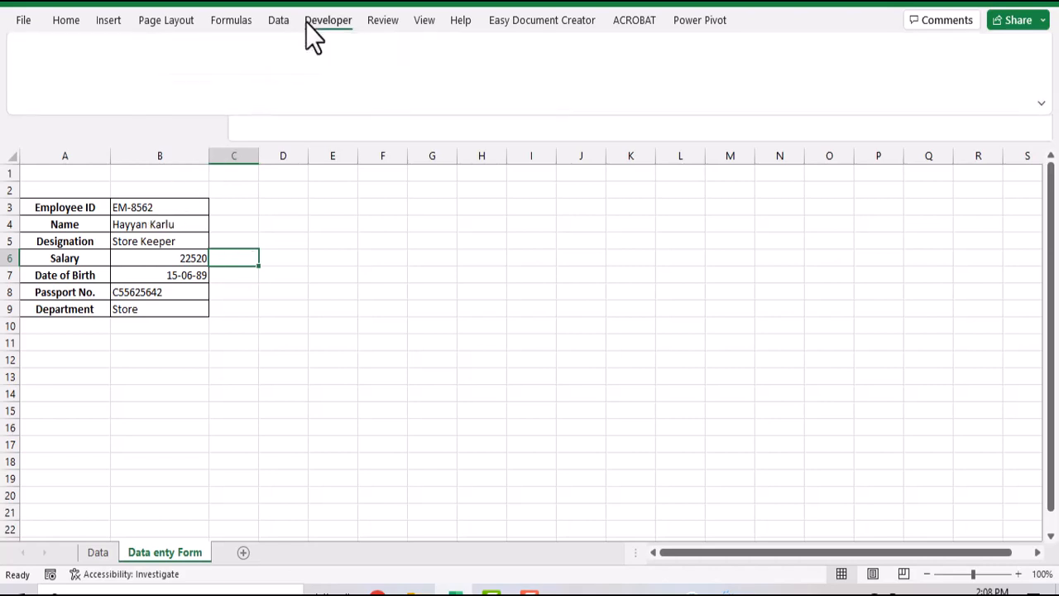
Draw a Form Controls button across rows 1–2 and assign it the DataEntry macro.
{"action": "left_click", "coordinate": [328, 20]}
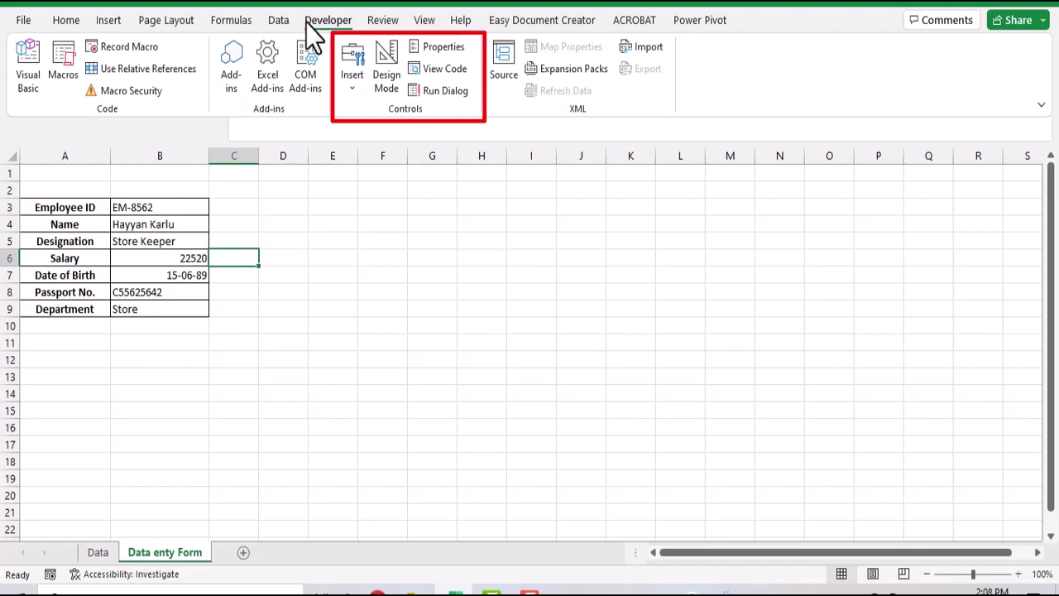
{"action": "left_click", "coordinate": [351, 62]}
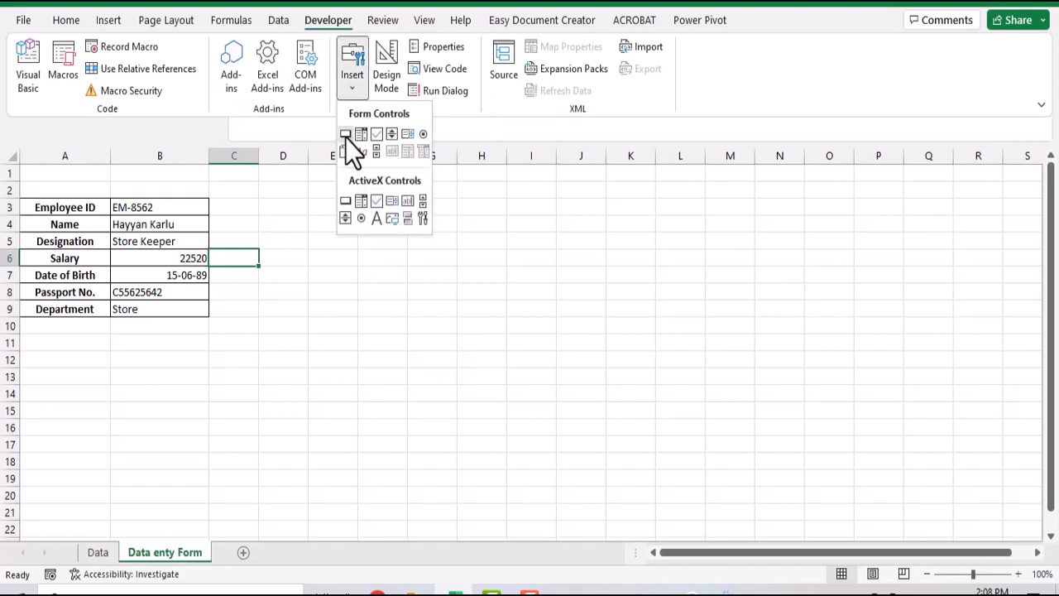
{"action": "left_click", "coordinate": [346, 134]}
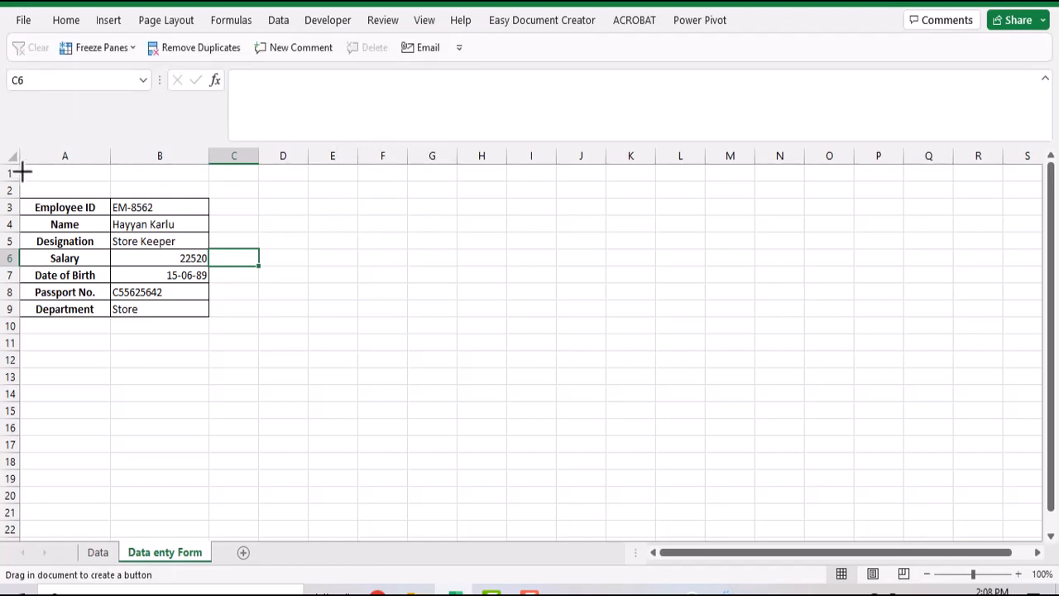
{"action": "left_click_drag", "start_coordinate": [18, 172], "coordinate": [192, 192]}
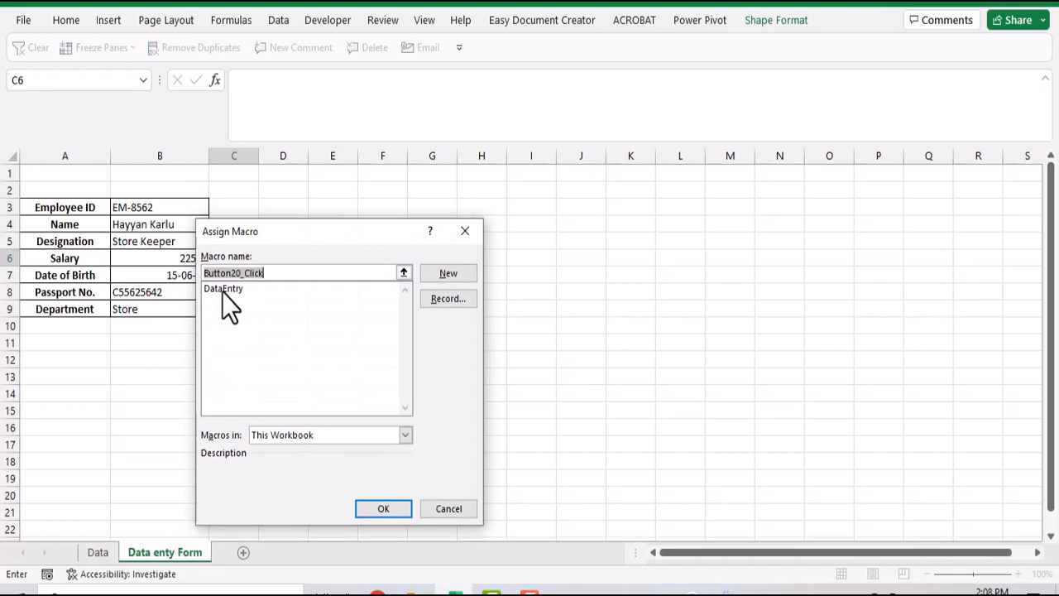
{"action": "left_click", "coordinate": [223, 288]}
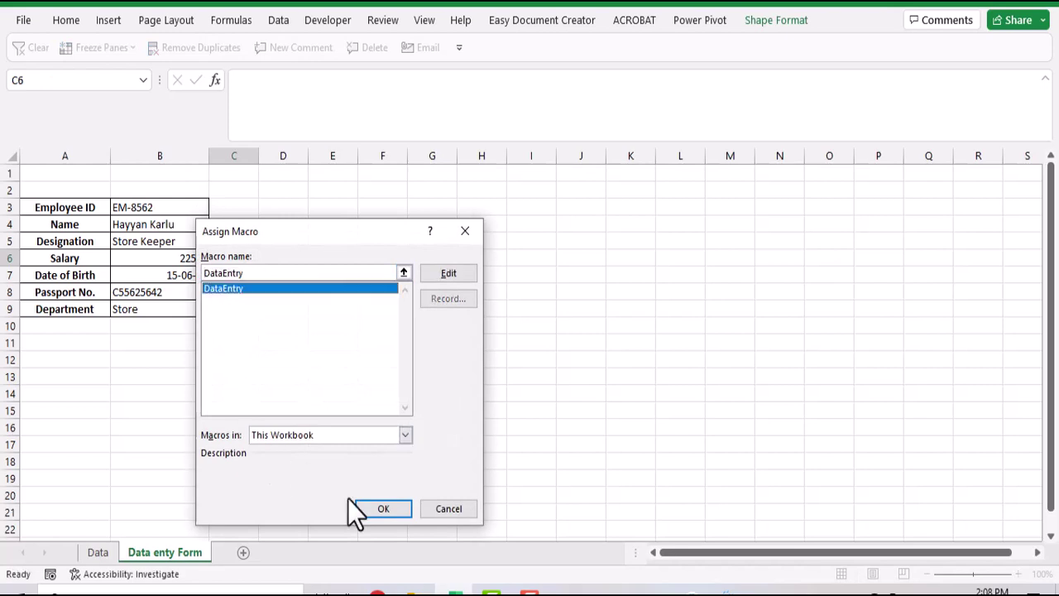
{"action": "left_click", "coordinate": [385, 508]}
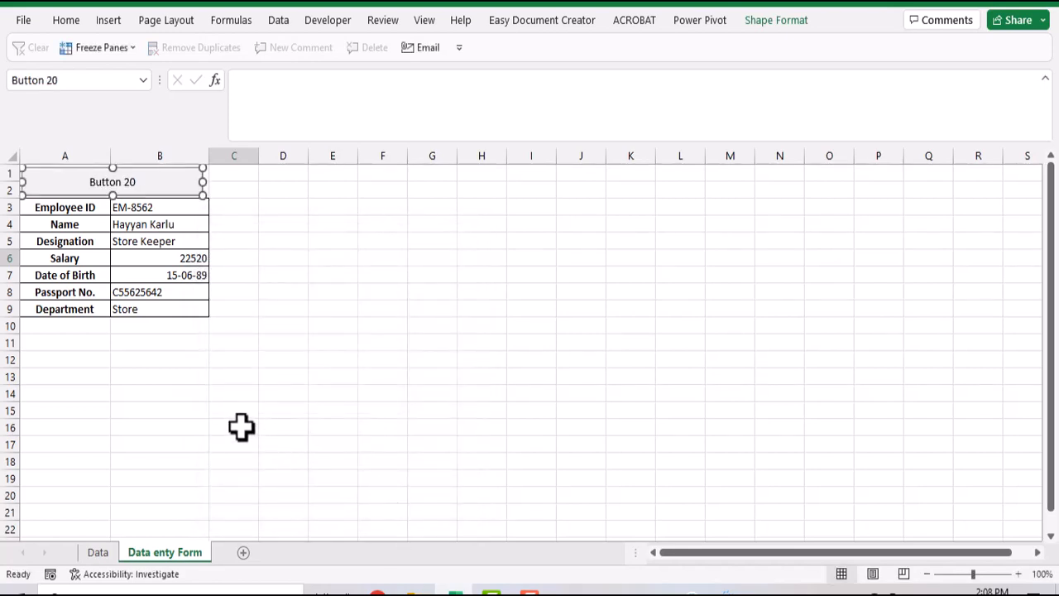
{"action": "left_click", "coordinate": [112, 181]}
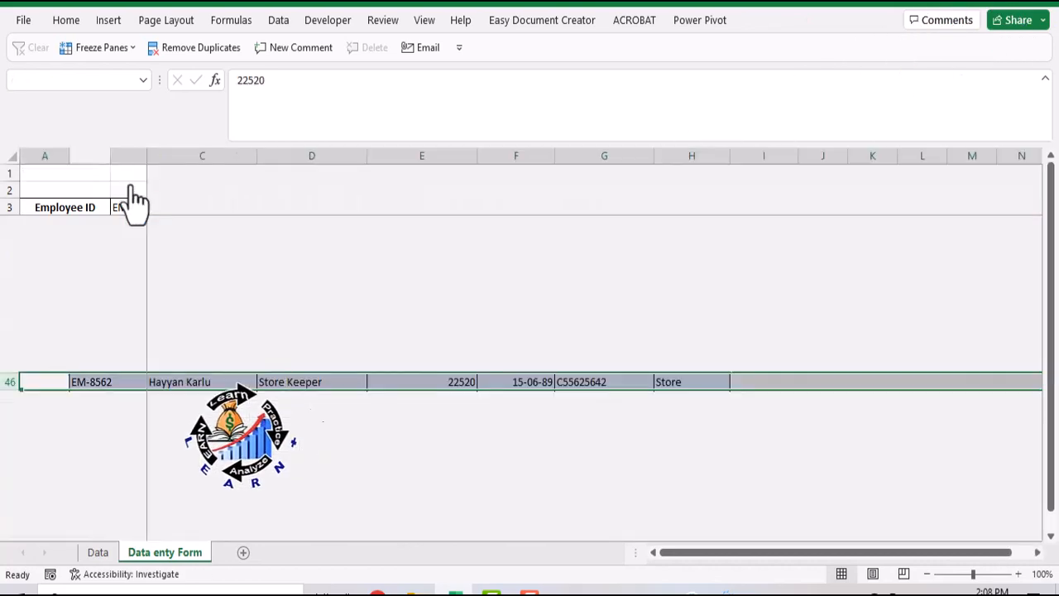